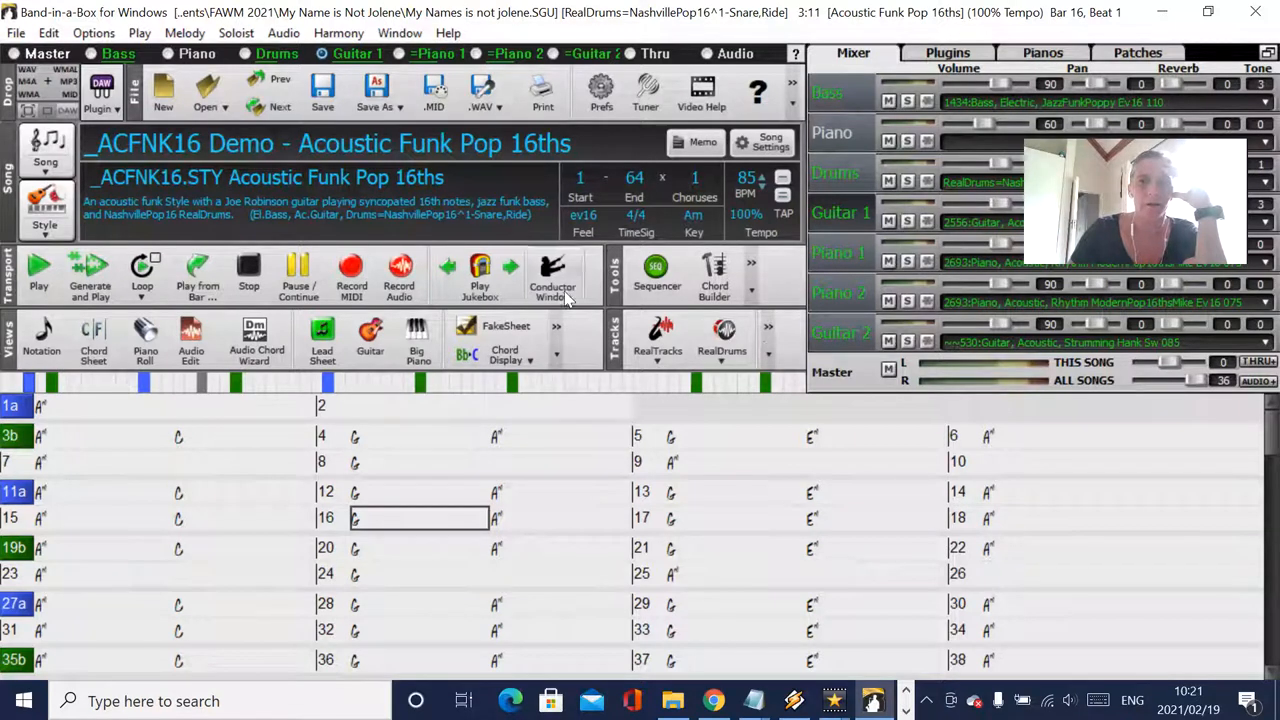
{"action": "mouse_move", "coordinate": [664, 330]}
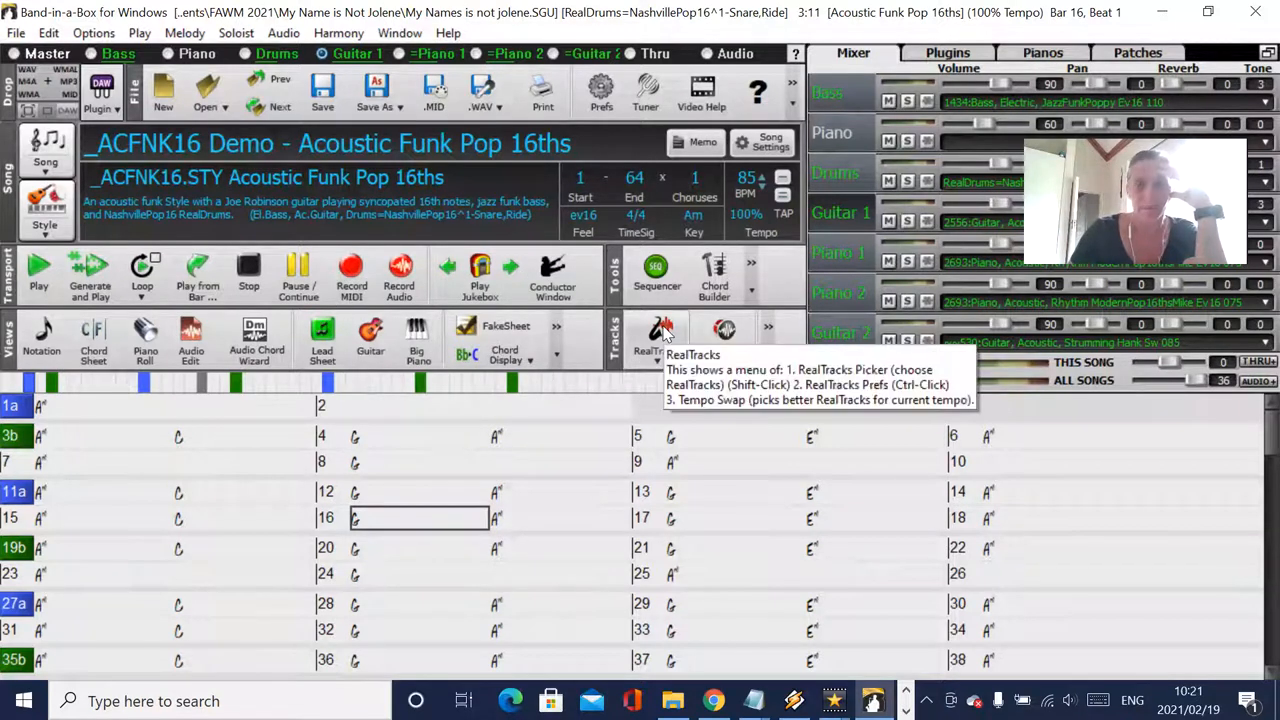
{"action": "mouse_move", "coordinate": [596, 180]}
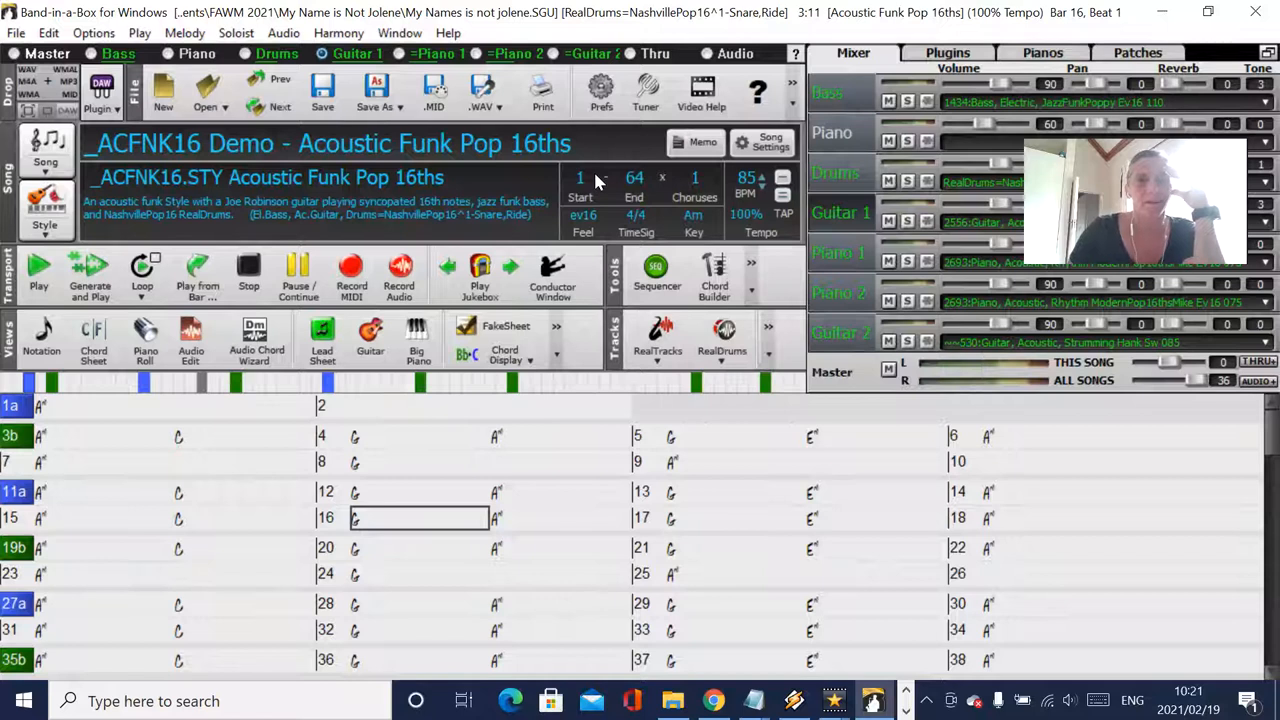
{"action": "mouse_move", "coordinate": [598, 302]}
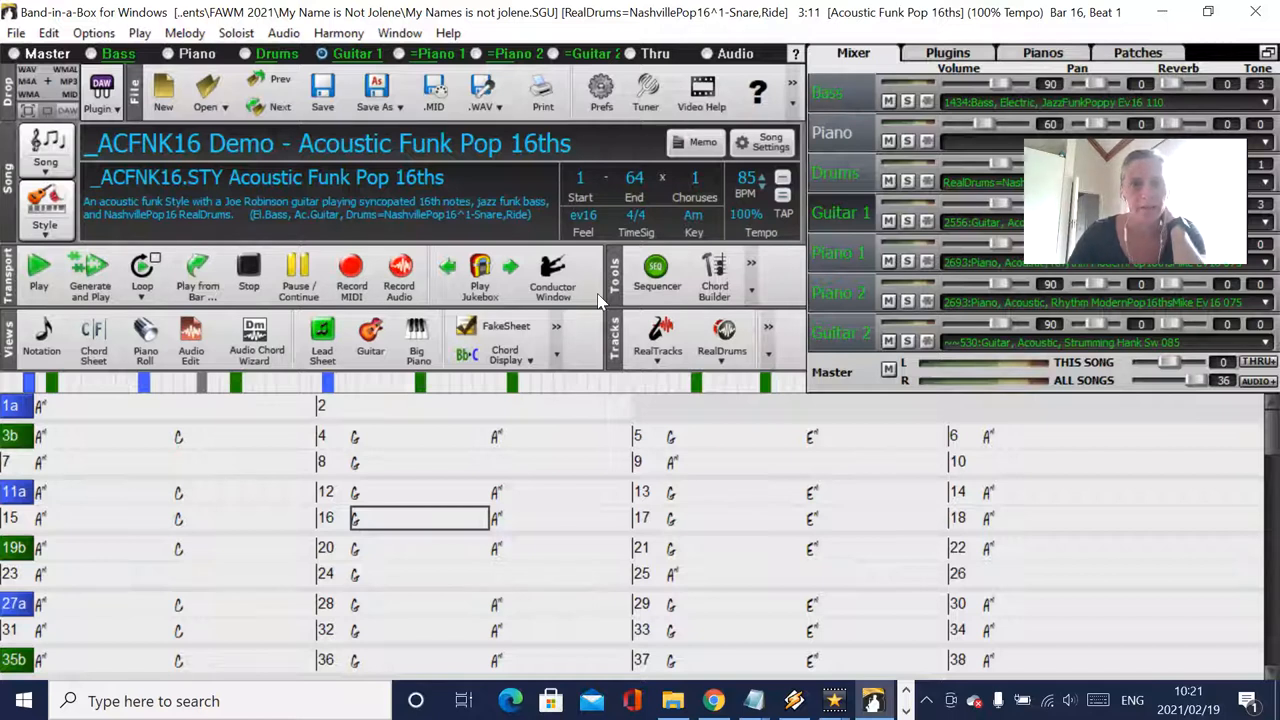
{"action": "mouse_move", "coordinate": [722, 336]}
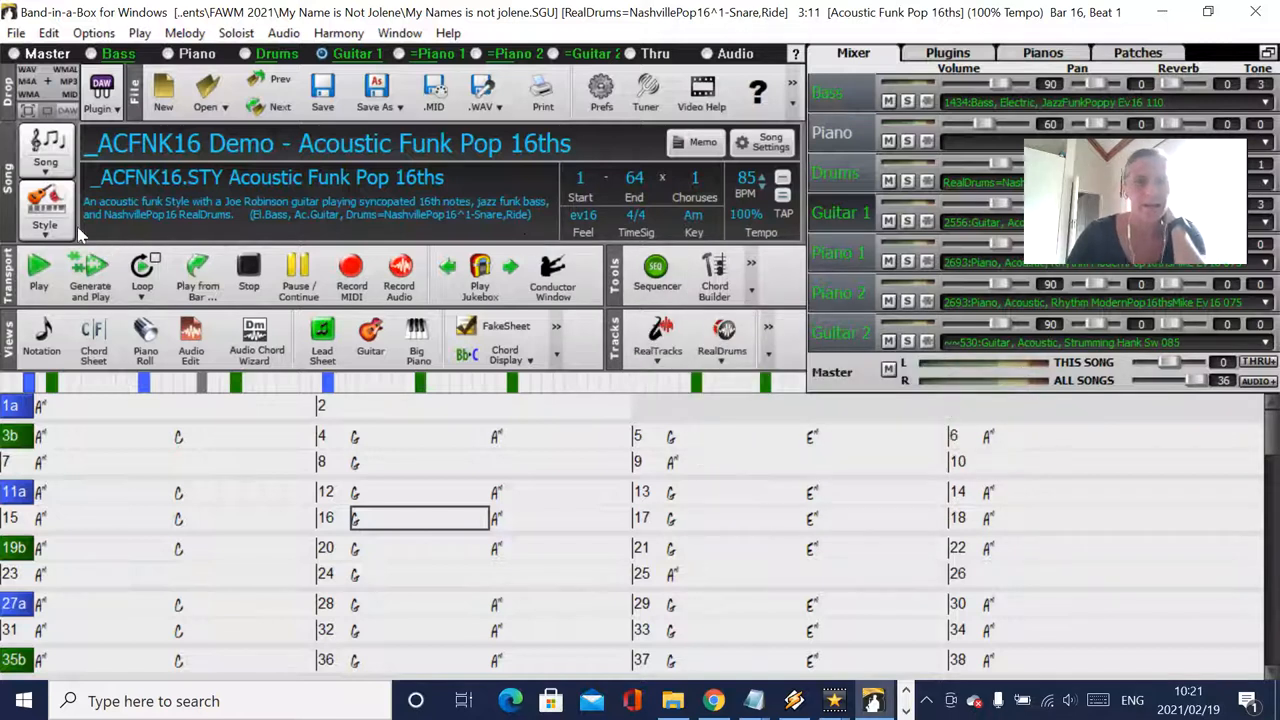
{"action": "mouse_move", "coordinate": [44, 210]}
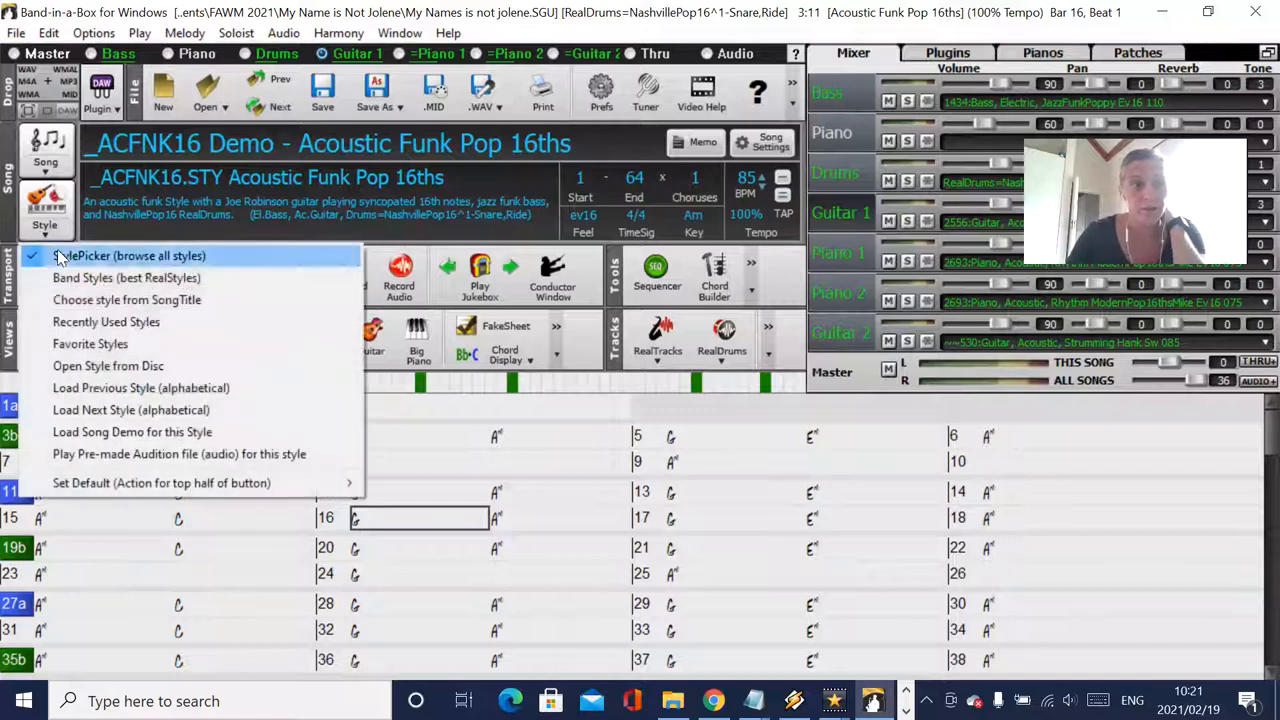
Step: In the StylePicker, flag _OLDWALZ (Old Time Fast Waltz w Mando Solo) as Fav and load it
{"action": "left_click", "coordinate": [132, 256]}
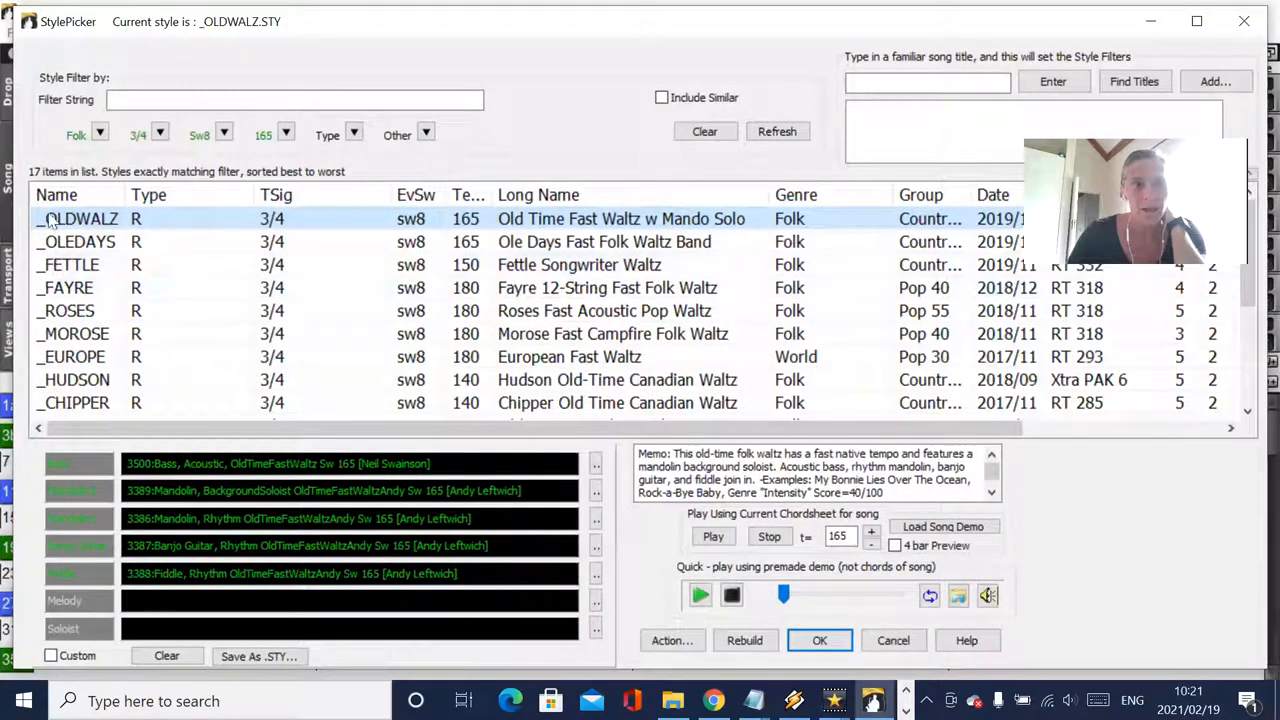
{"action": "right_click", "coordinate": [80, 218]}
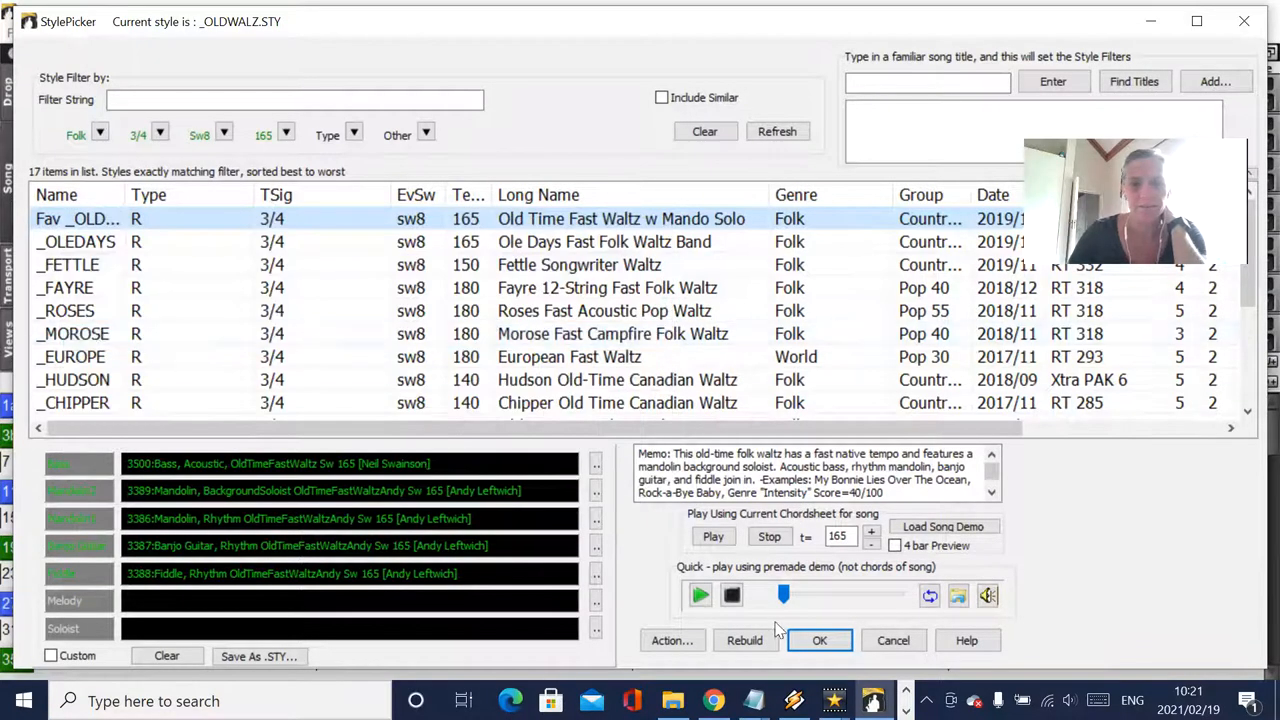
{"action": "left_click", "coordinate": [820, 640]}
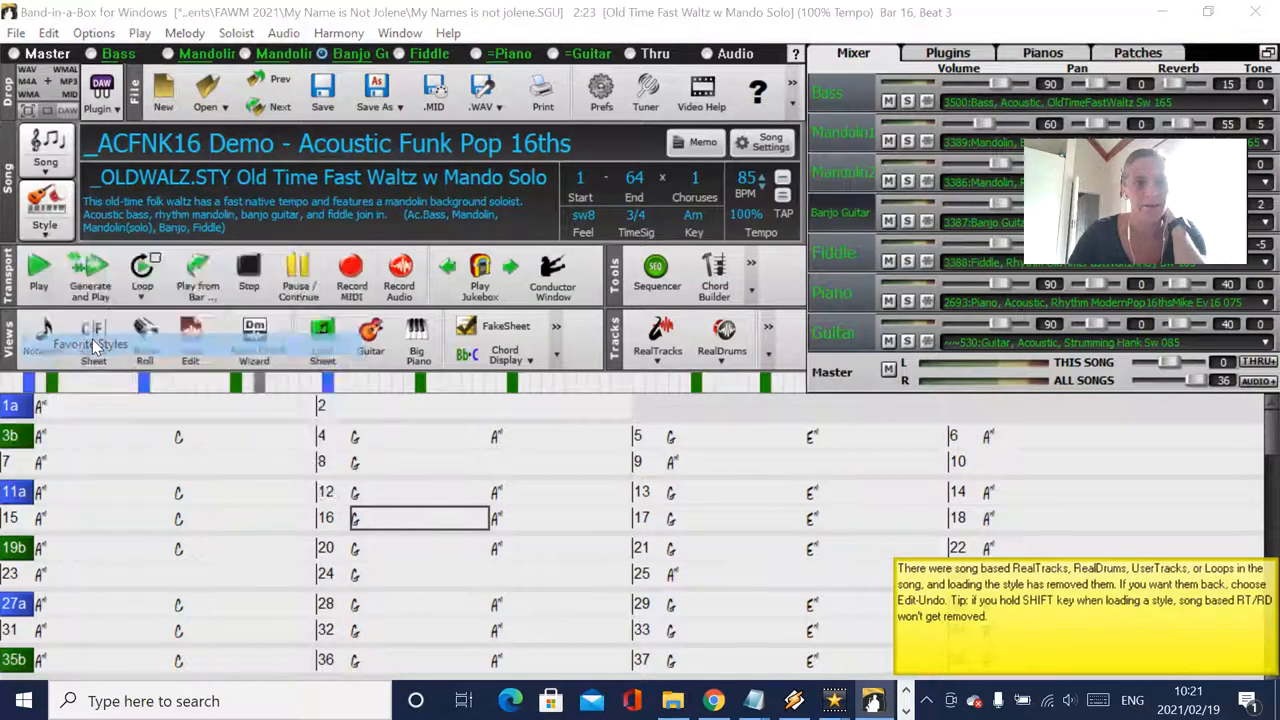
Step: Show the Favorites list (via Recently Played) with Old Time Fast Waltz w Mando Solo as its only entry
{"action": "left_click", "coordinate": [76, 344]}
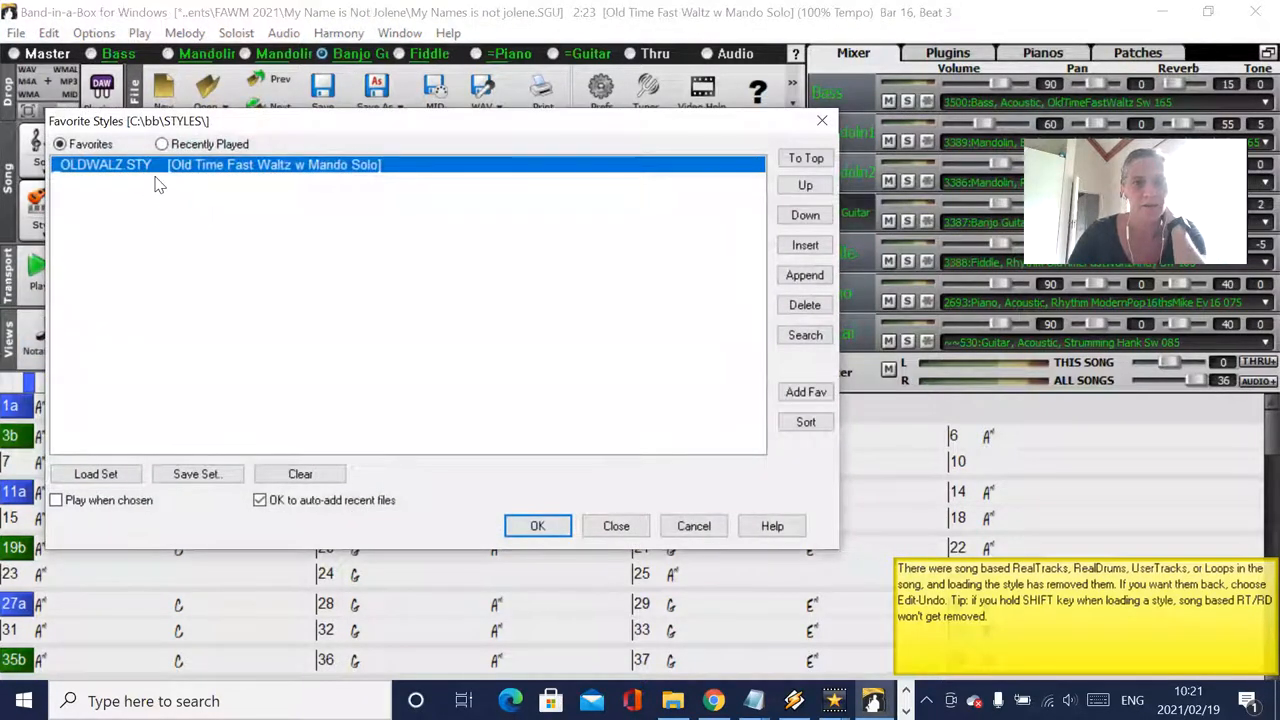
{"action": "left_click", "coordinate": [162, 144]}
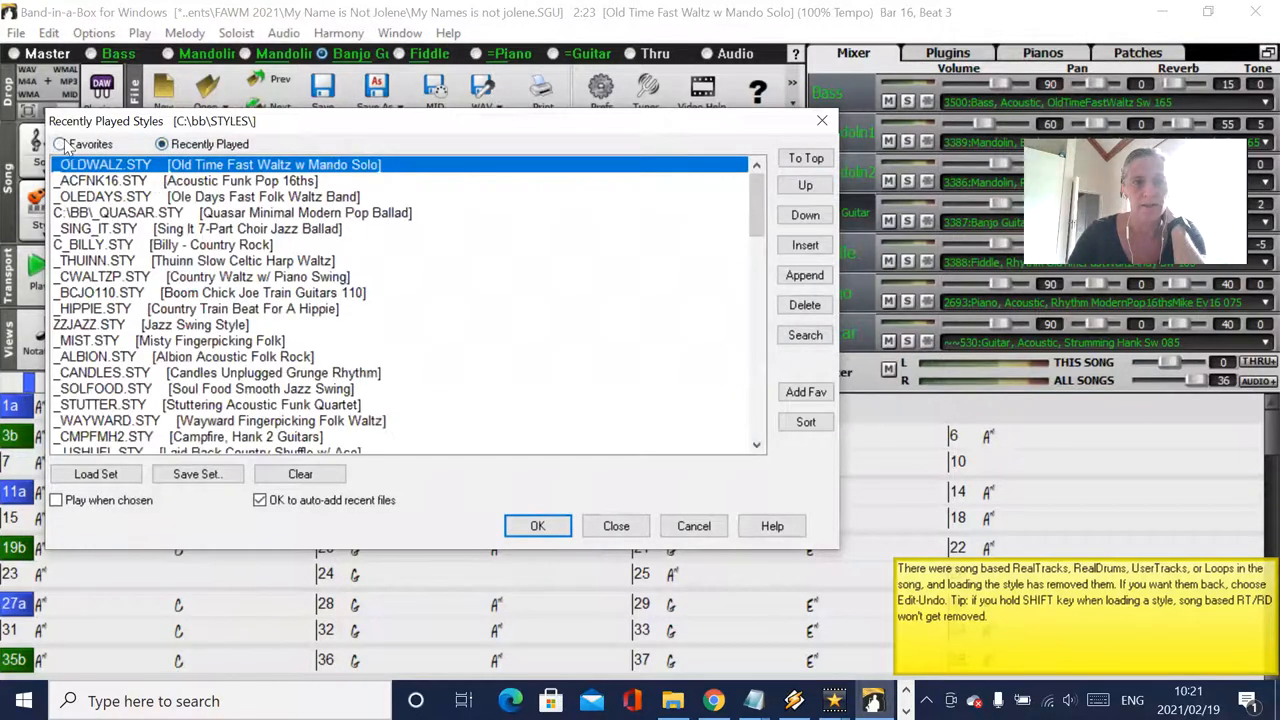
{"action": "left_click", "coordinate": [60, 144]}
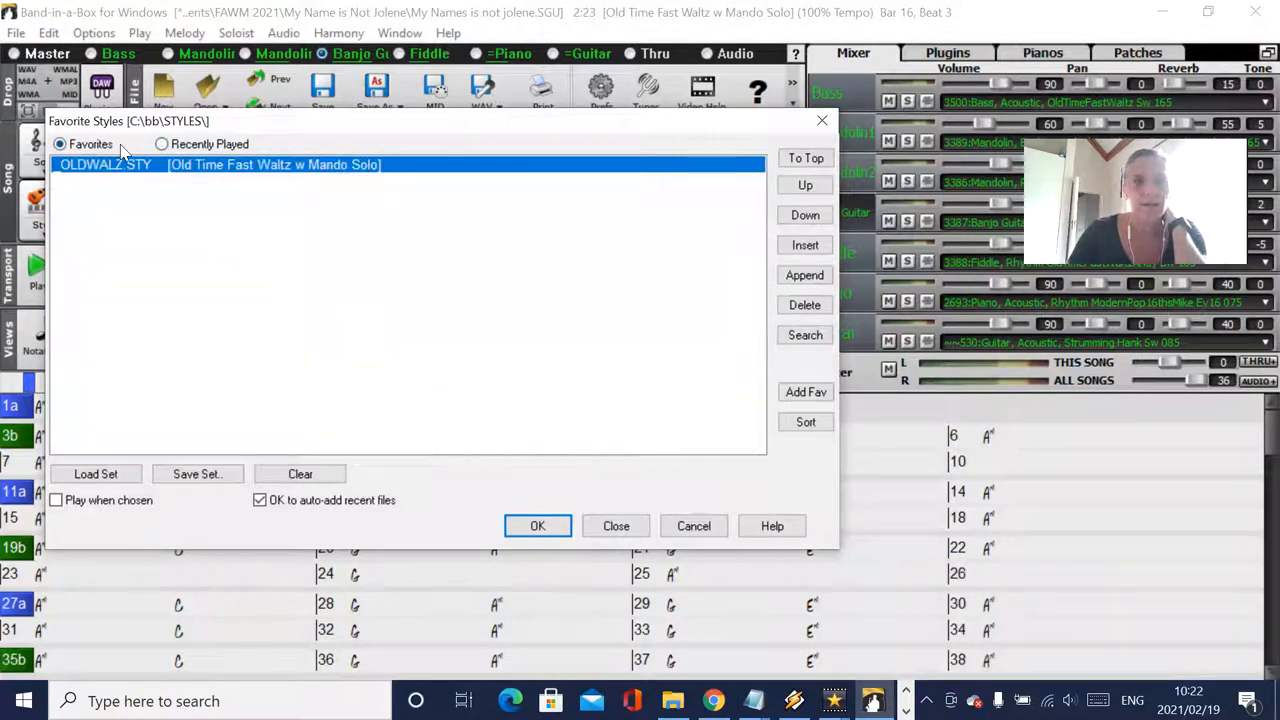
{"action": "mouse_move", "coordinate": [368, 294]}
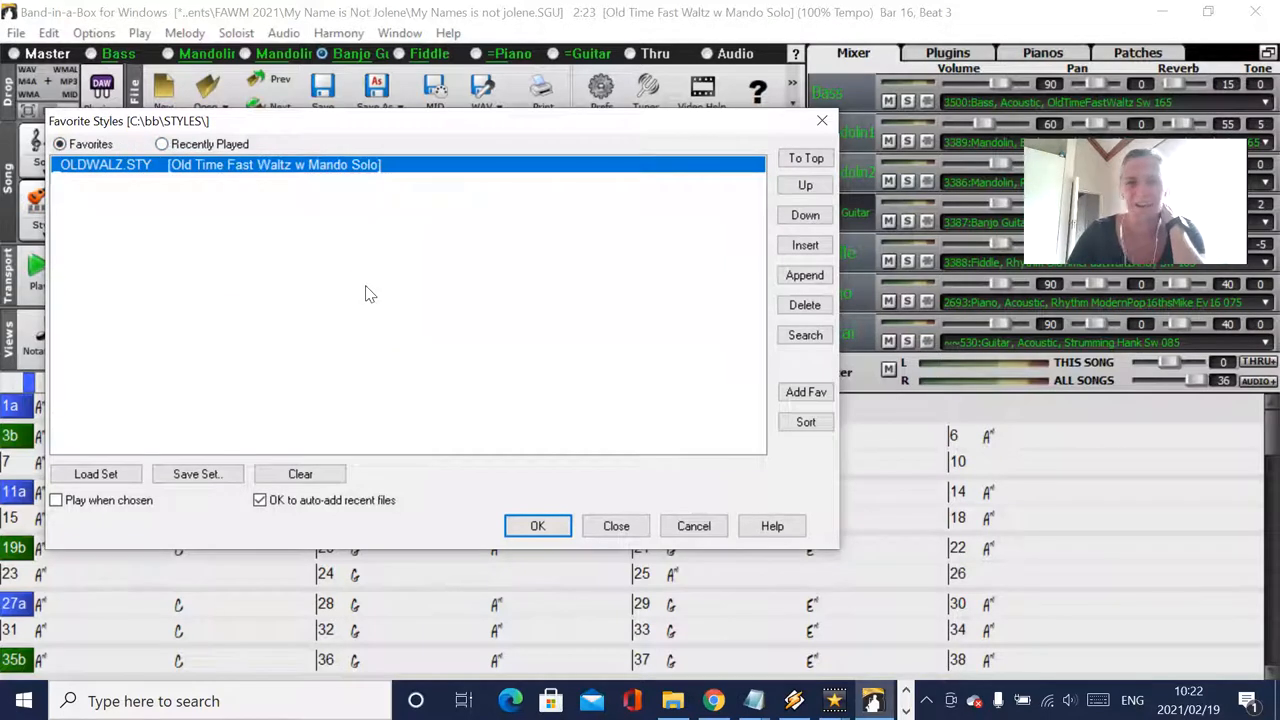
{"action": "mouse_move", "coordinate": [284, 288]}
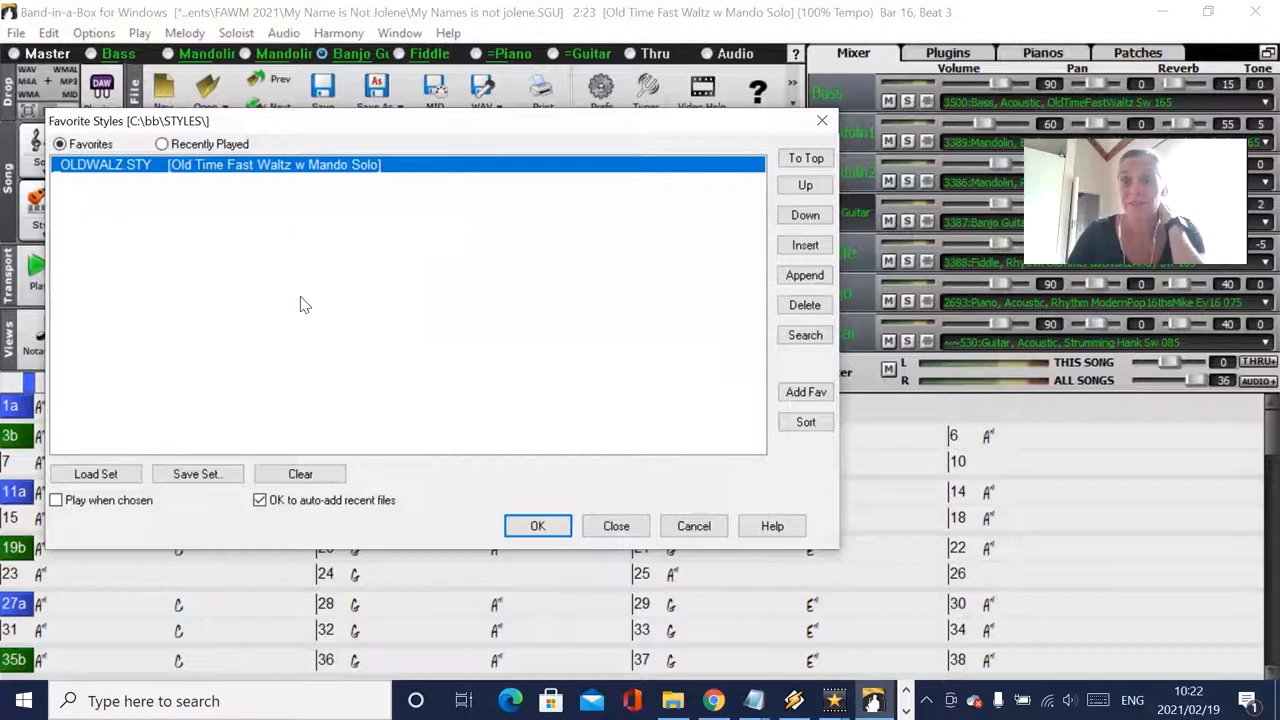
{"action": "mouse_move", "coordinate": [174, 190]}
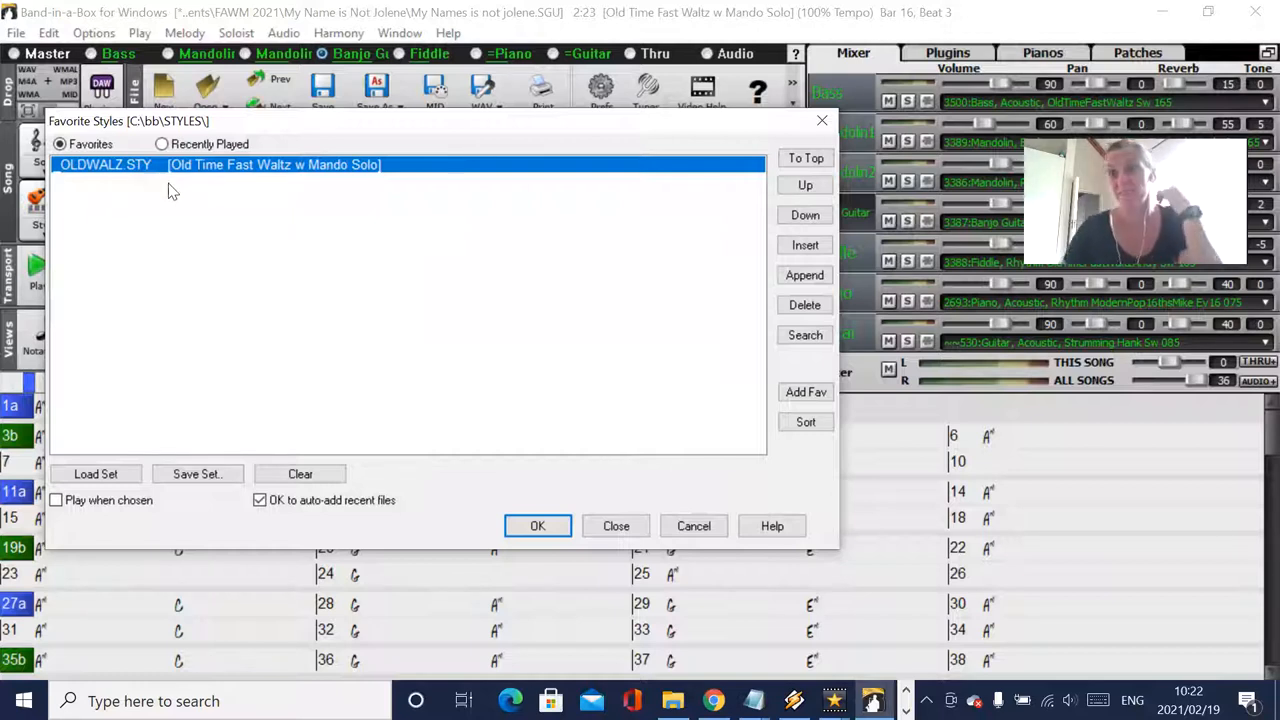
{"action": "mouse_move", "coordinate": [200, 210]}
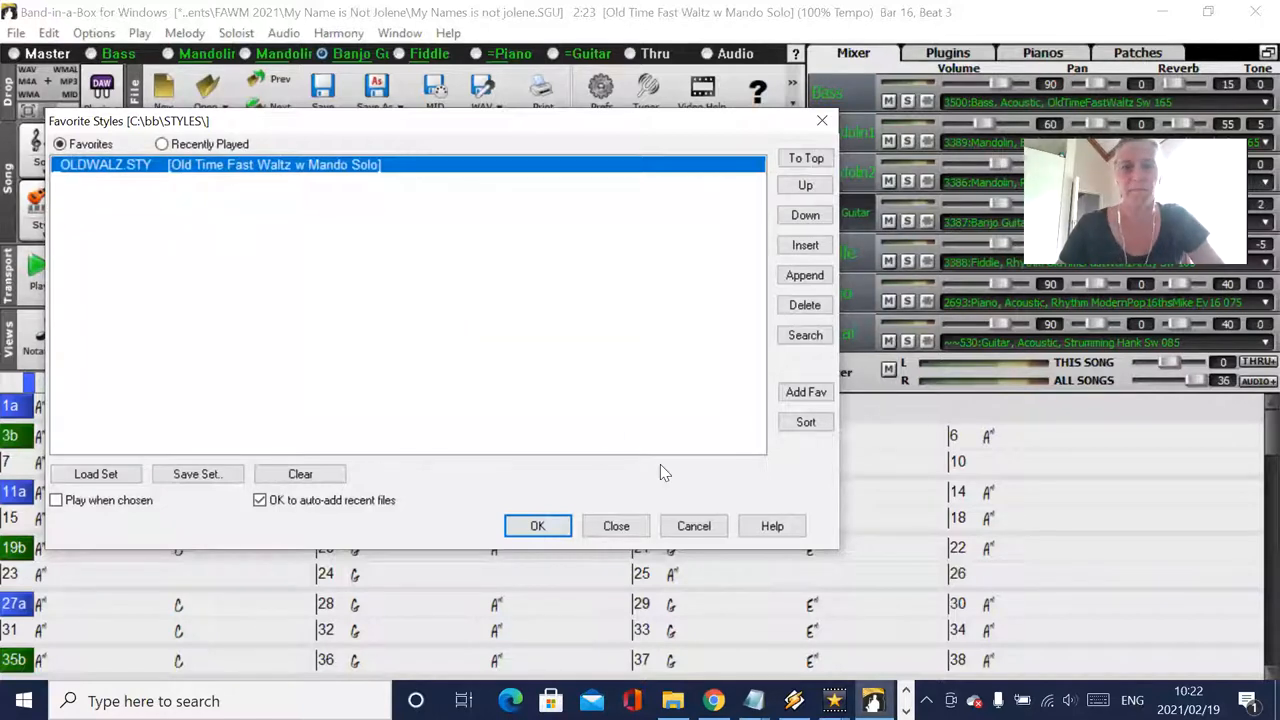
{"action": "mouse_move", "coordinate": [624, 196]}
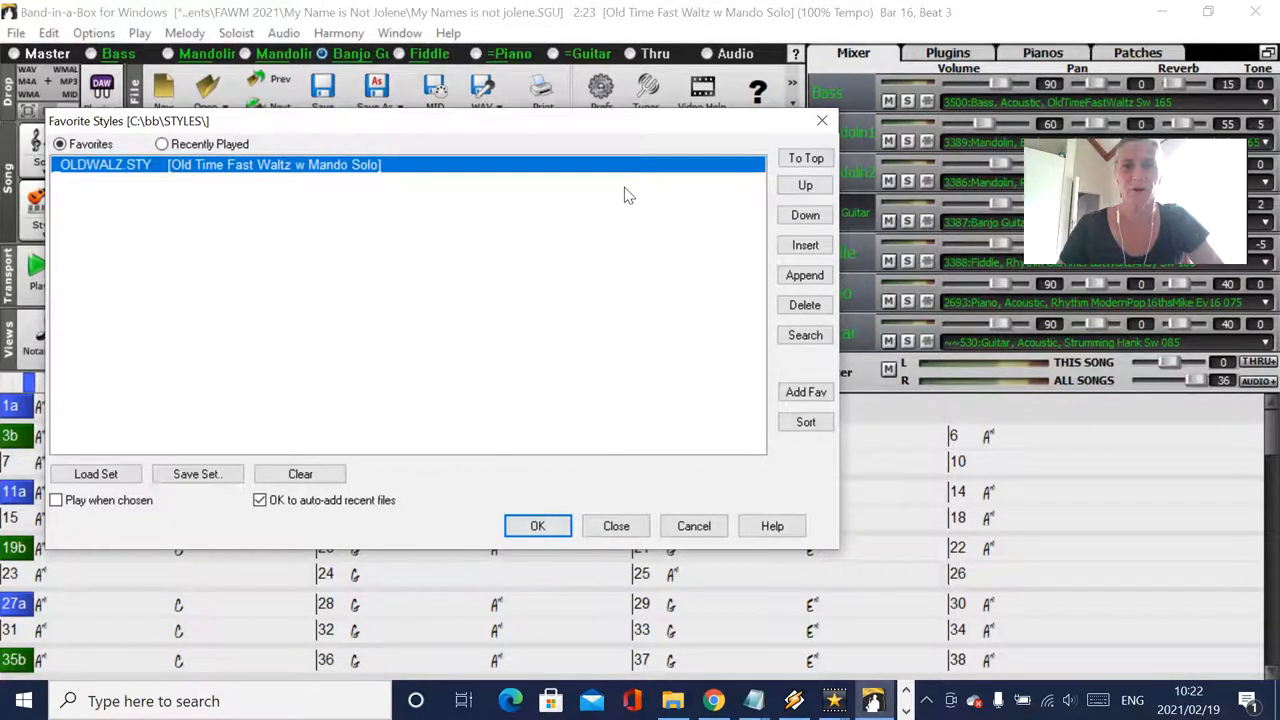